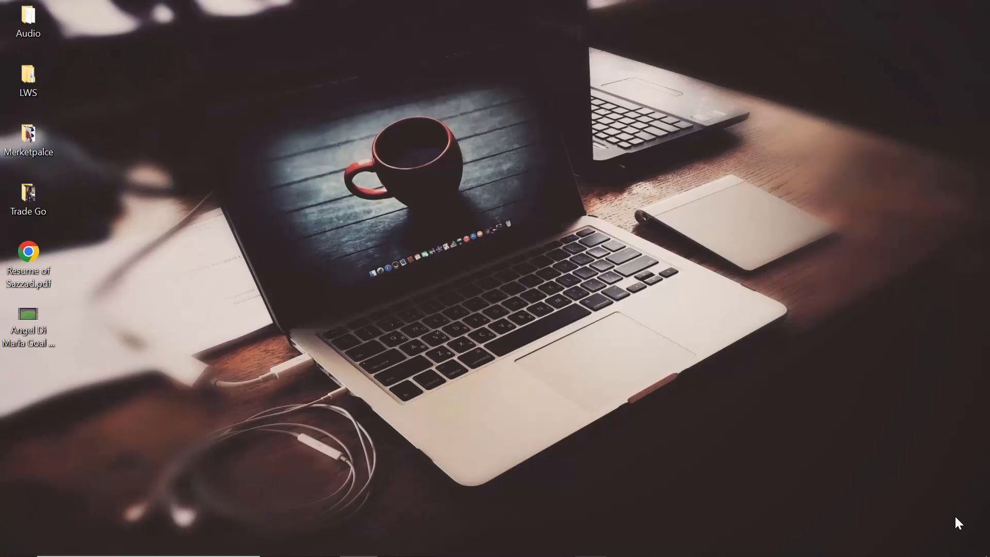
{"action": "mouse_move", "coordinate": [163, 39]}
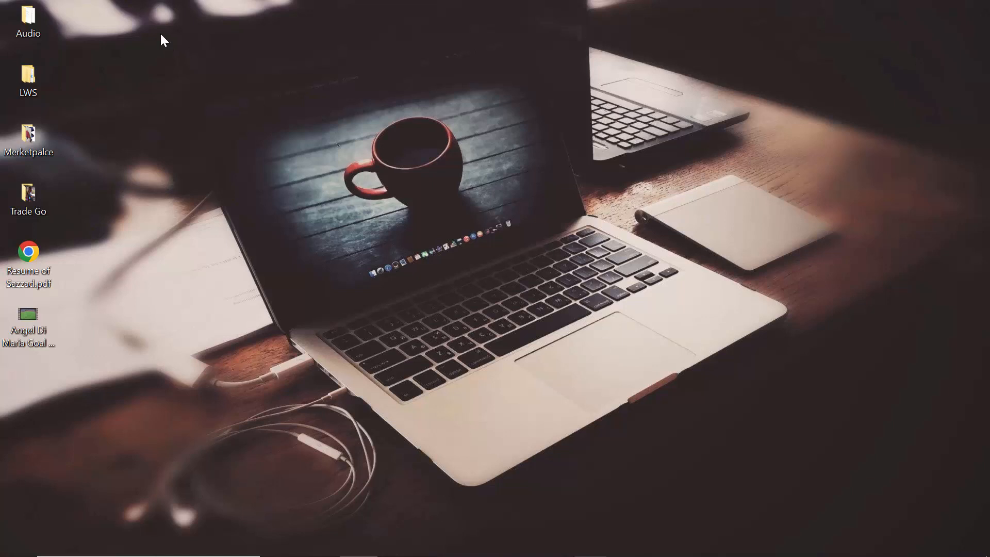
{"action": "mouse_move", "coordinate": [140, 203]}
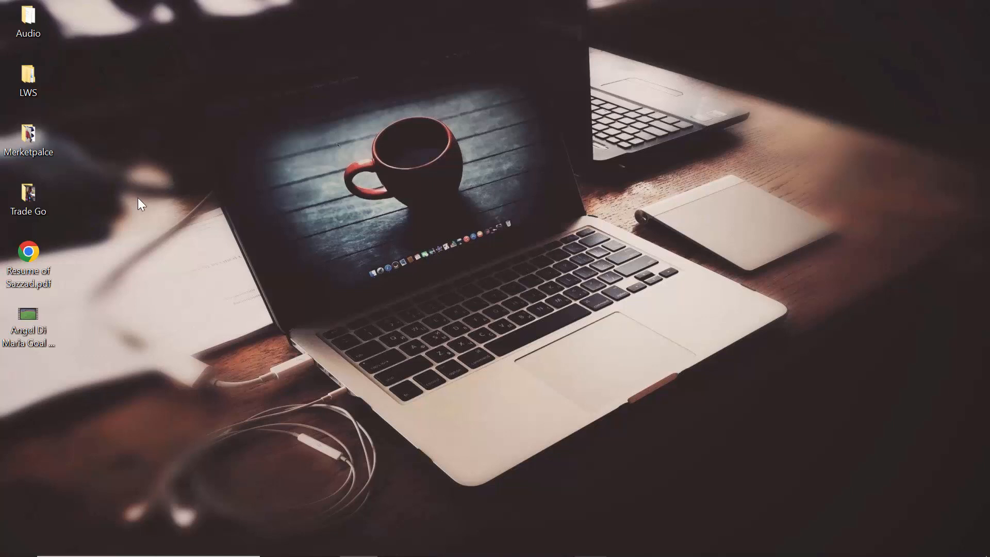
{"action": "mouse_move", "coordinate": [120, 105]}
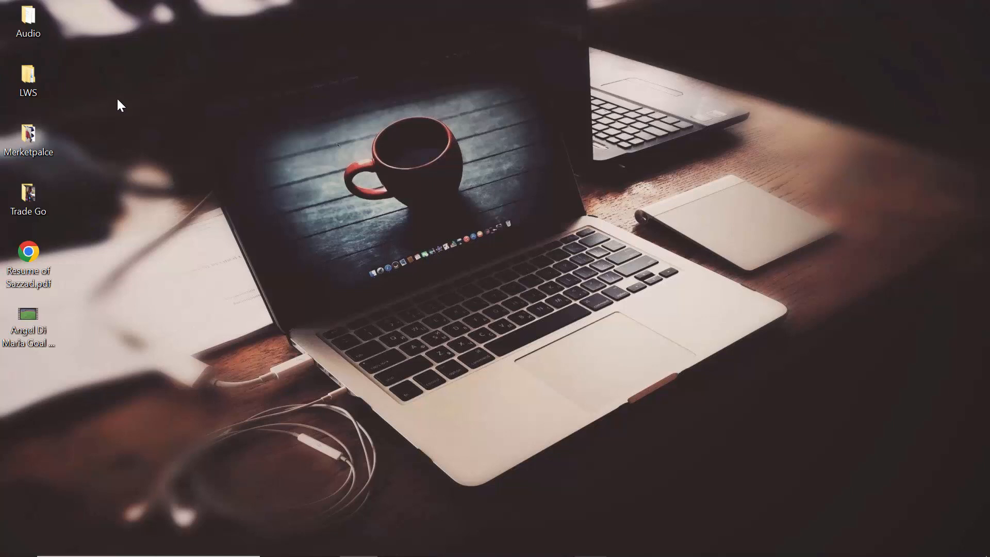
{"action": "mouse_move", "coordinate": [452, 230]}
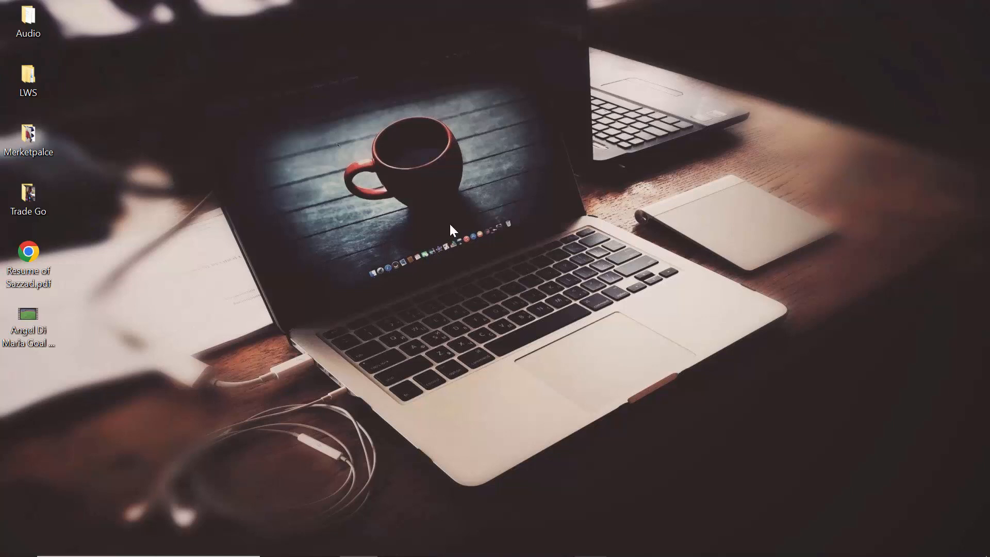
{"action": "mouse_move", "coordinate": [459, 233]}
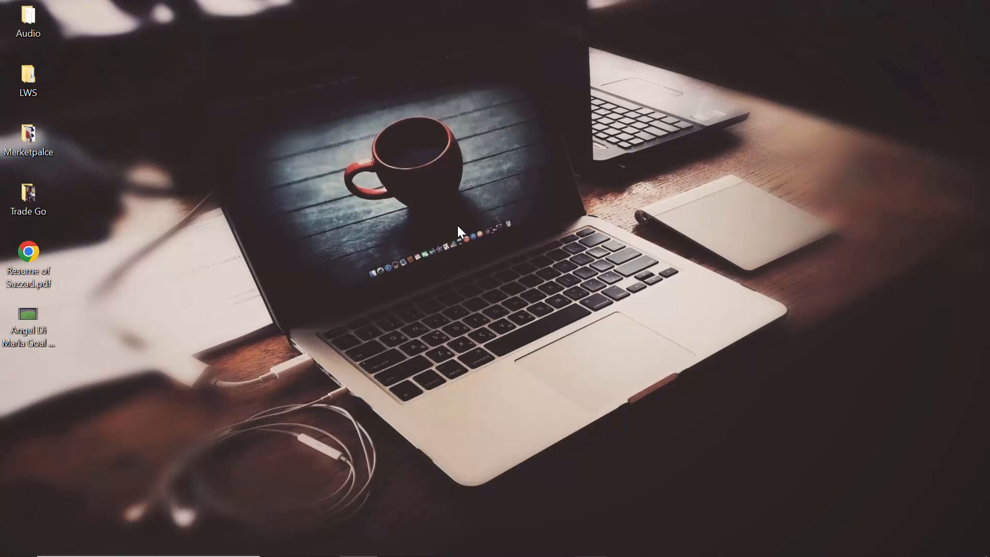
{"action": "mouse_move", "coordinate": [523, 390]}
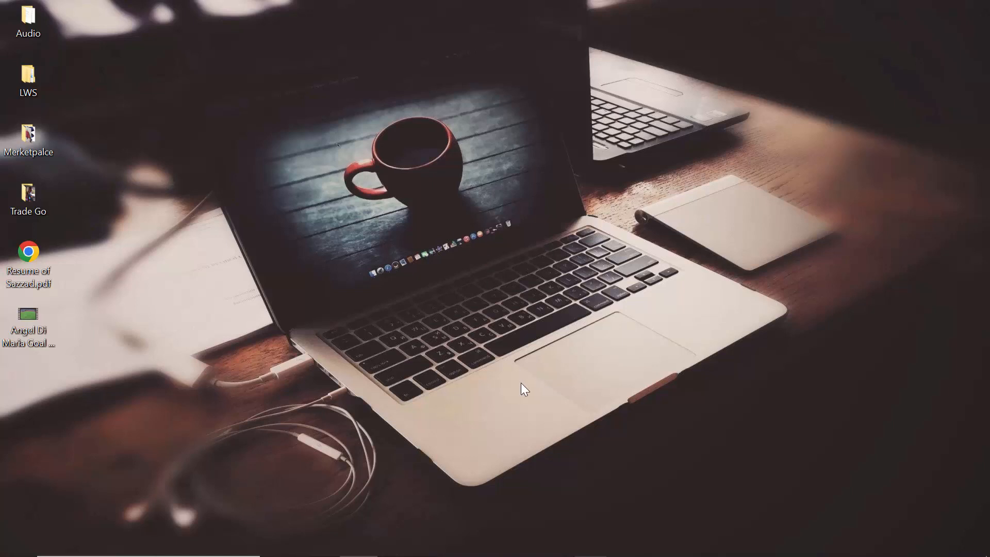
{"action": "mouse_move", "coordinate": [381, 219]}
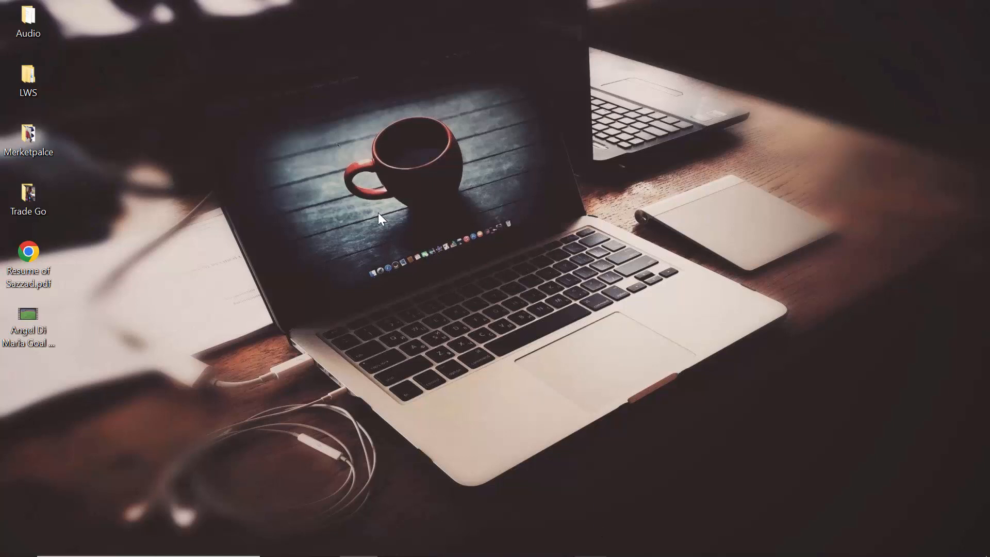
Open Personalization from the desktop context menu and go to the Themes page
{"action": "right_click", "coordinate": [410, 225]}
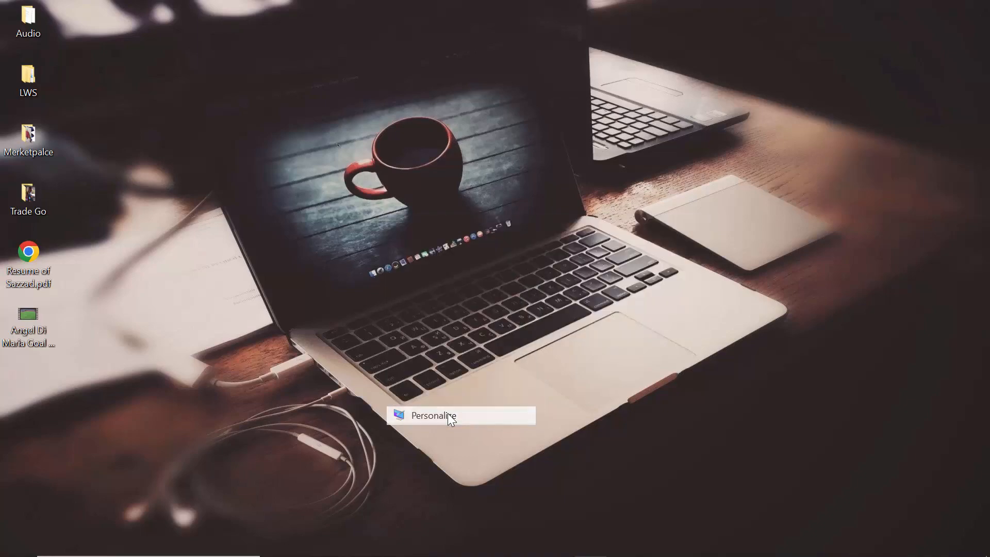
{"action": "left_click", "coordinate": [432, 415]}
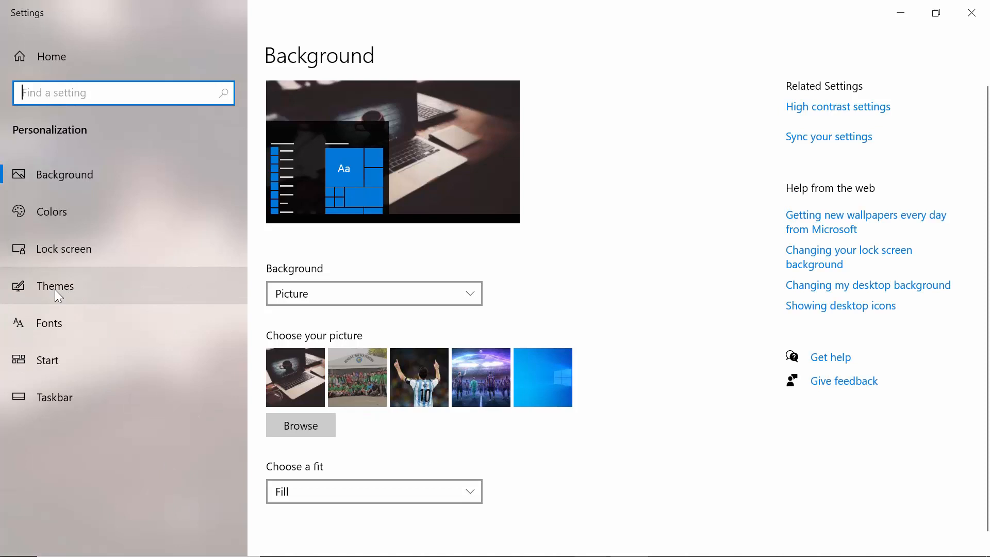
{"action": "left_click", "coordinate": [55, 286]}
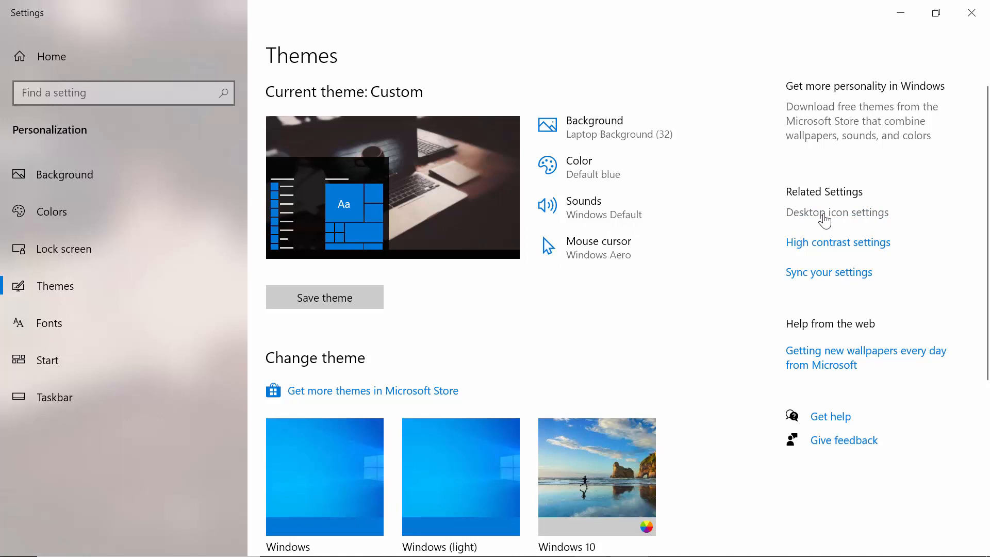
In Desktop Icon Settings, tick the Recycle Bin and Computer checkboxes
{"action": "left_click", "coordinate": [837, 212]}
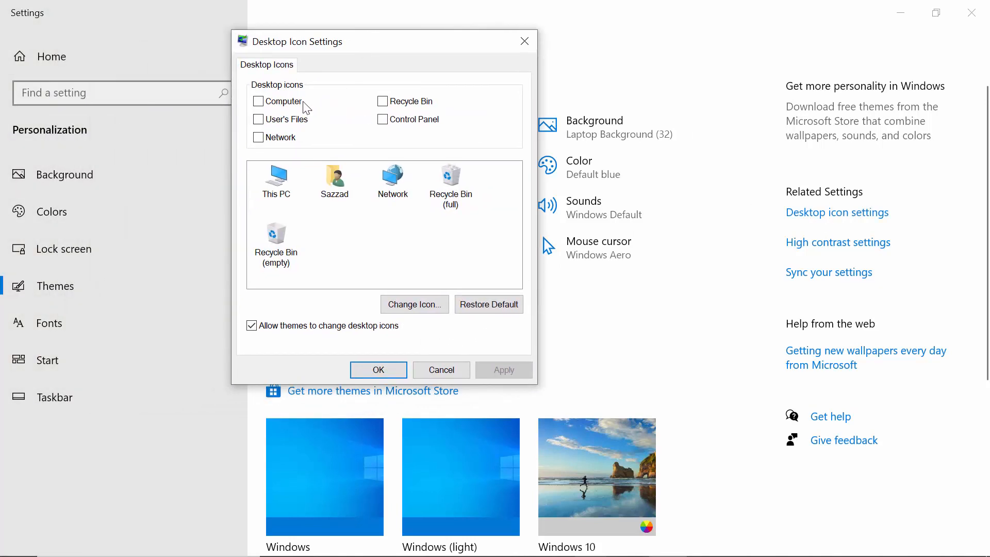
{"action": "mouse_move", "coordinate": [382, 101]}
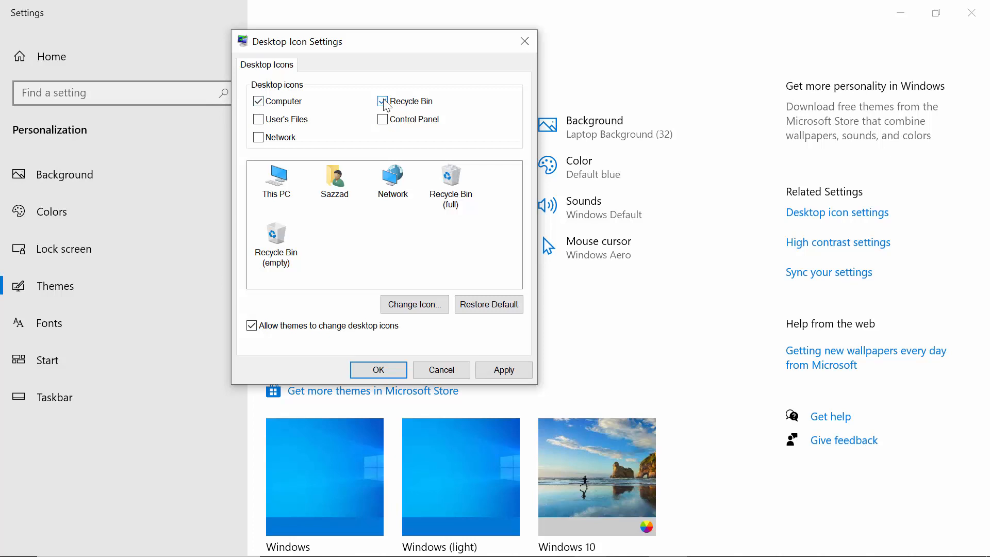
{"action": "left_click", "coordinate": [383, 101]}
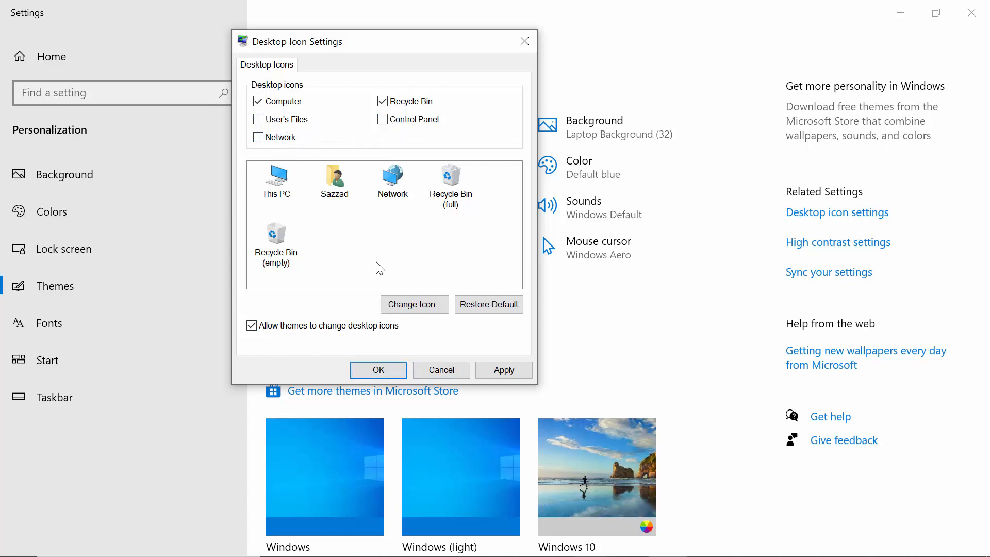
{"action": "mouse_move", "coordinate": [411, 433]}
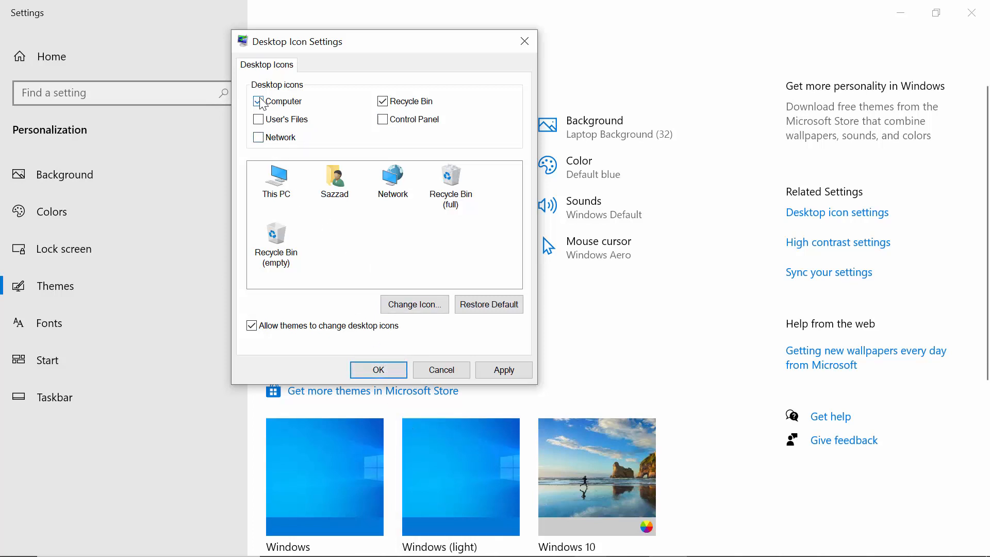
{"action": "left_click", "coordinate": [258, 101]}
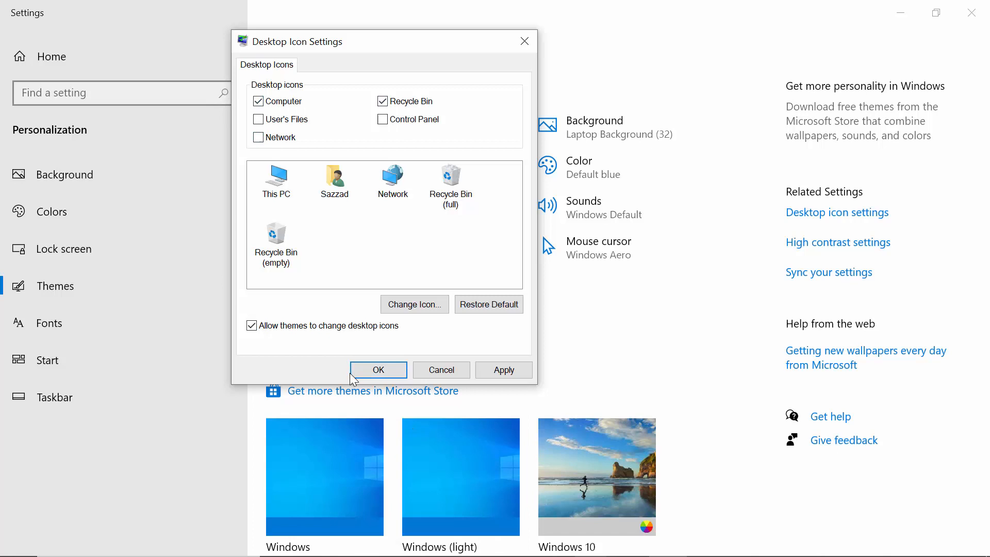
{"action": "mouse_move", "coordinate": [378, 369]}
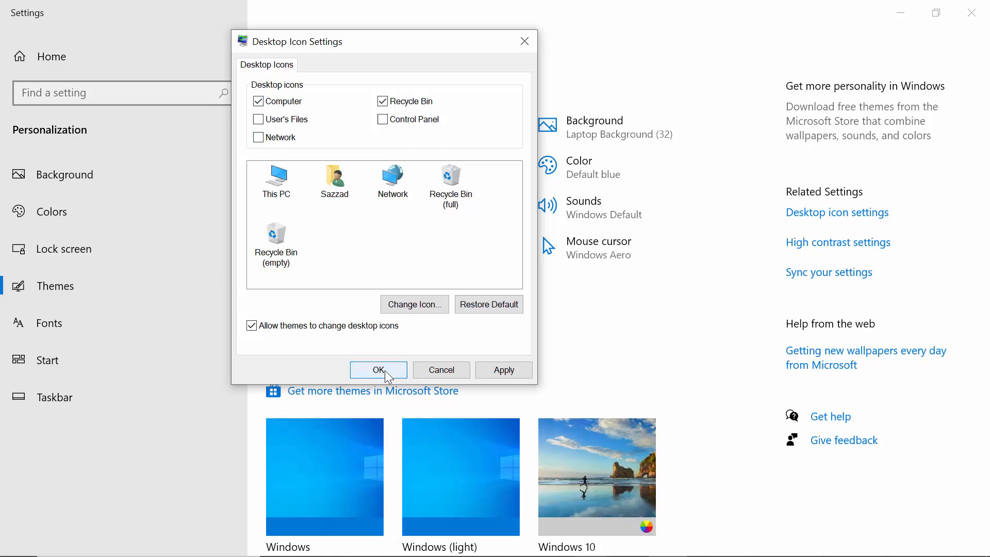
Confirm the desktop icon changes with OK and select the new This PC icon
{"action": "left_click", "coordinate": [378, 370]}
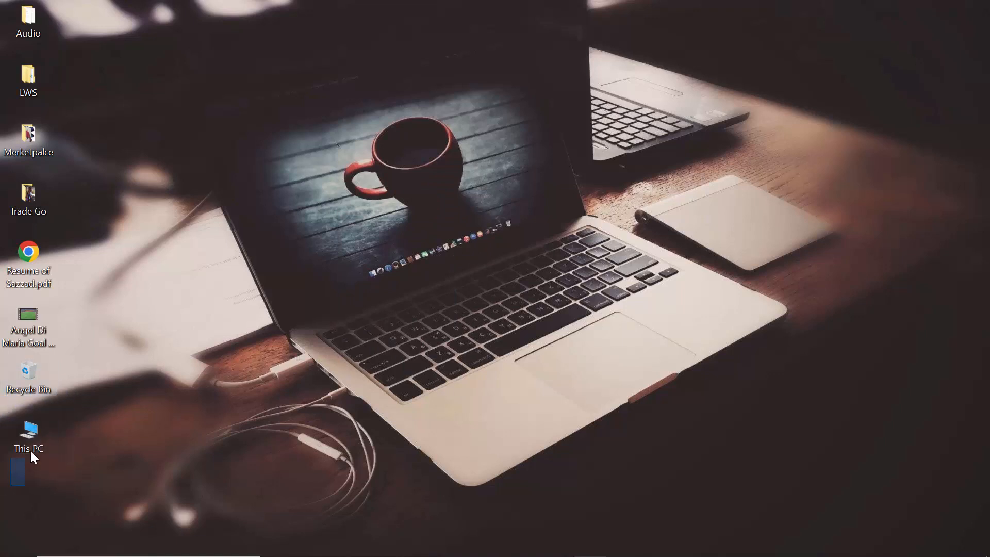
{"action": "left_click", "coordinate": [28, 436]}
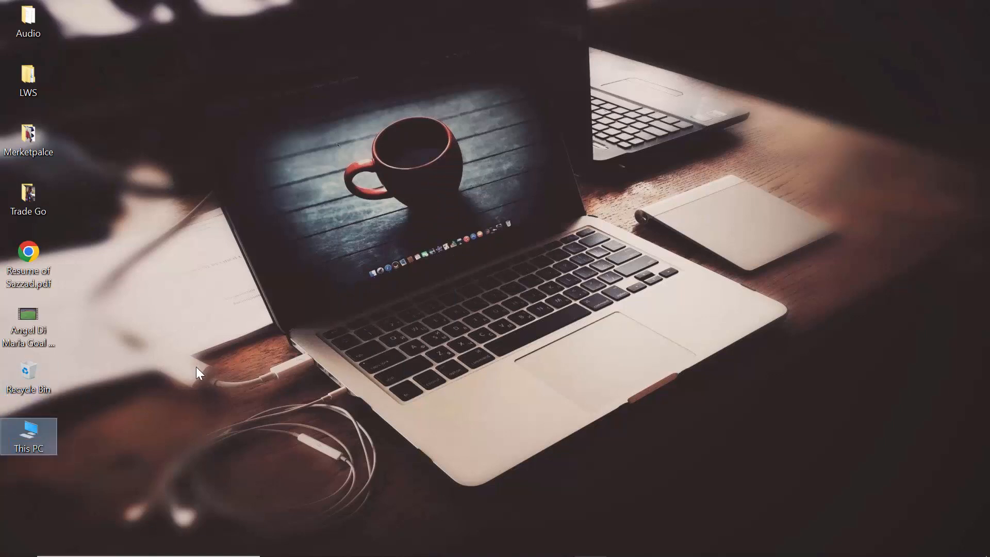
{"action": "mouse_move", "coordinate": [313, 401]}
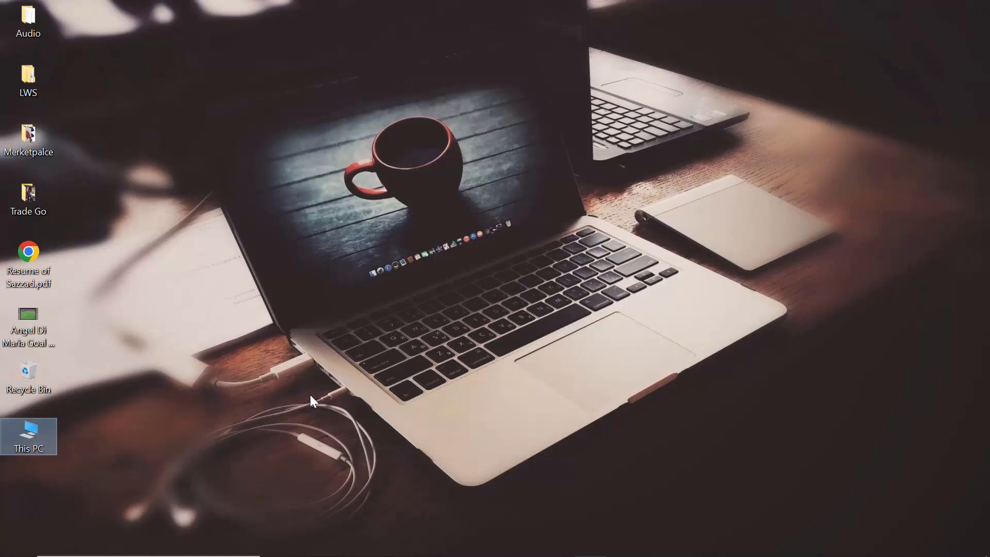
{"action": "mouse_move", "coordinate": [322, 404]}
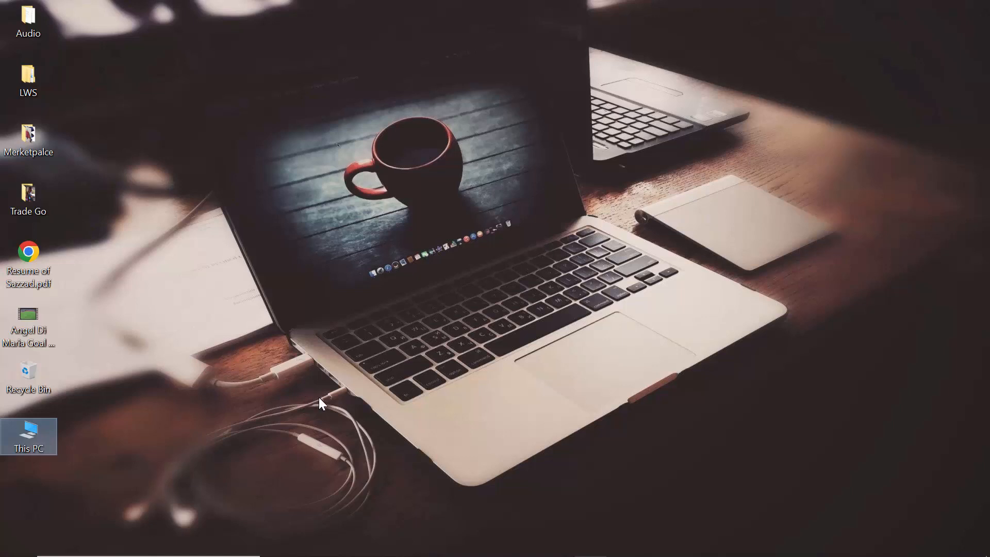
{"action": "mouse_move", "coordinate": [316, 418]}
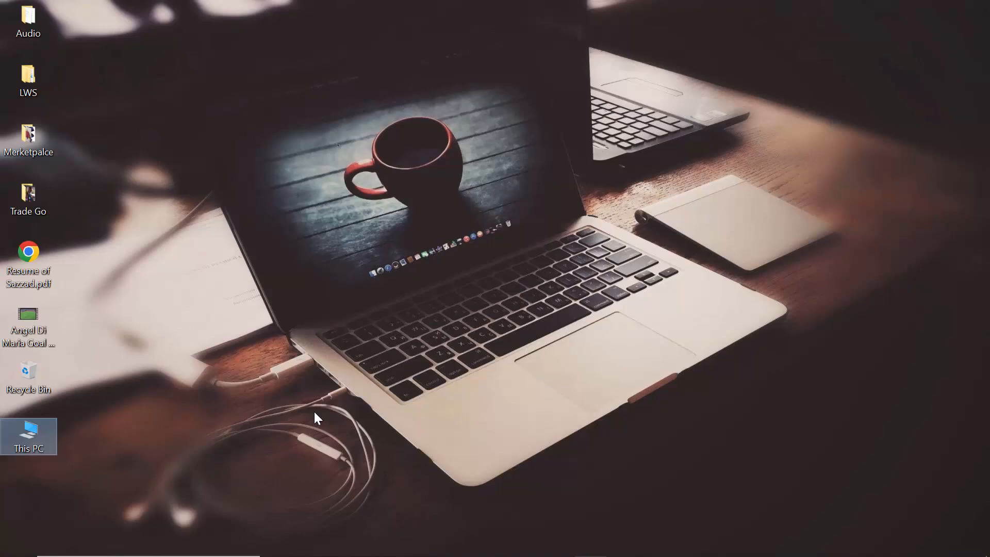